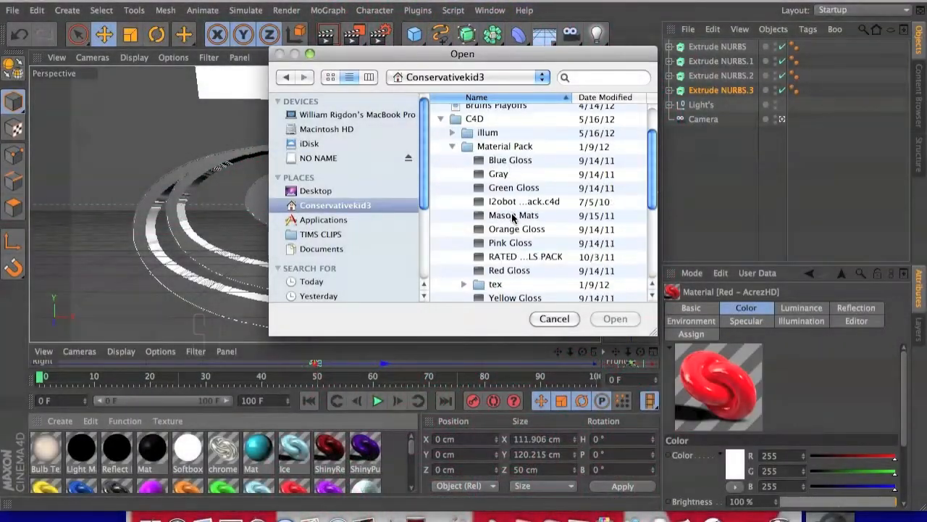
Apply a Blue Gloss material from the material pack to the extruded logo pieces
click(553, 319)
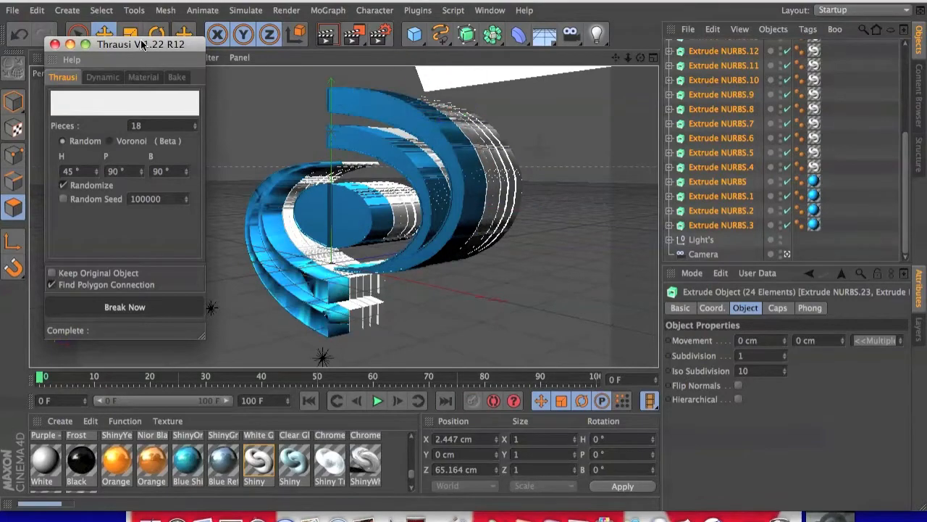
Shatter the logo with Thrausi Break Now, then switch to the Rotate tool
click(124, 307)
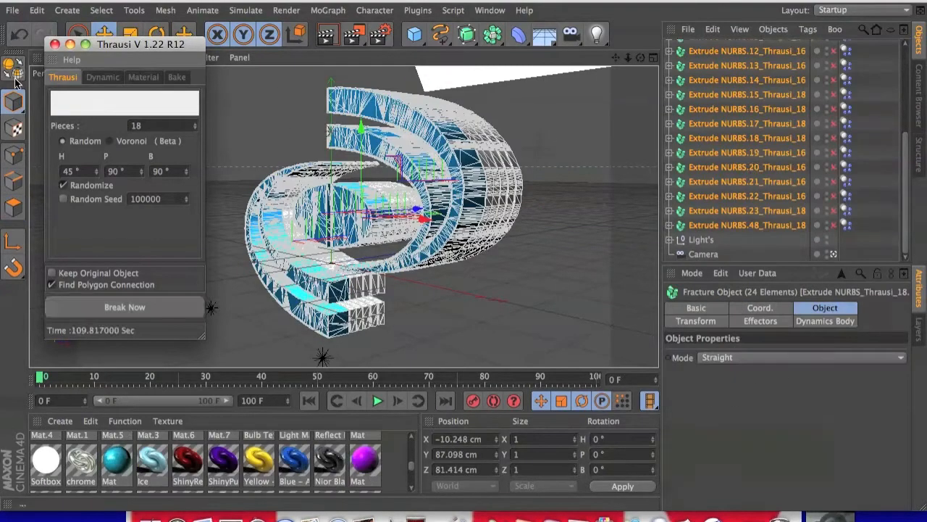
click(124, 307)
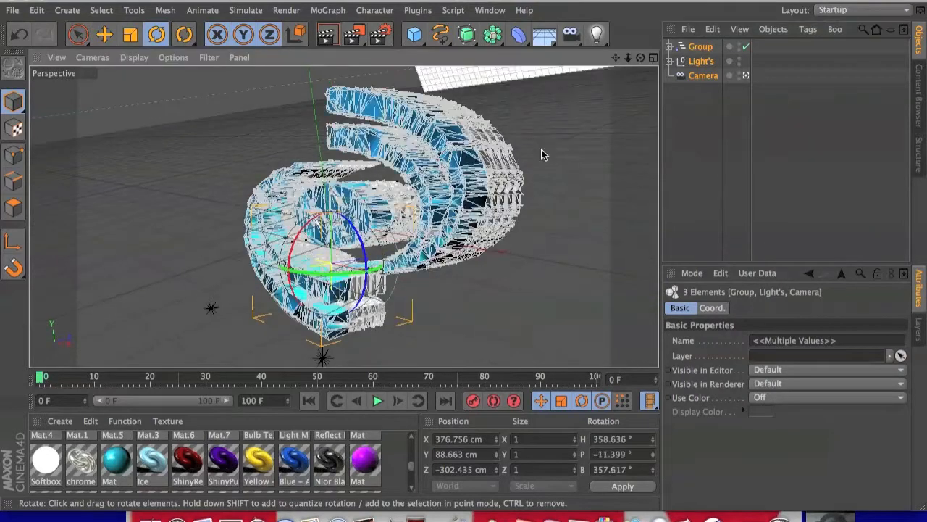
click(328, 34)
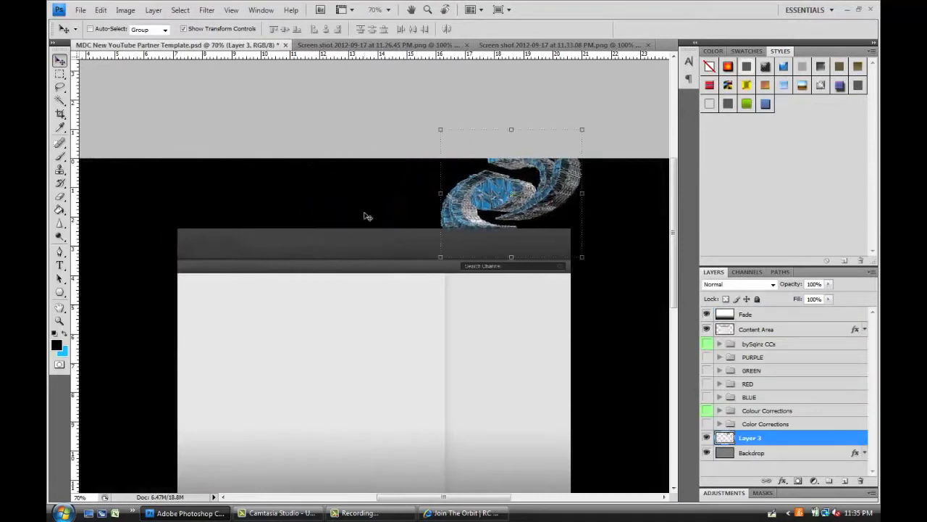
Set the second shattered-logo render, Layer 4, to Screen and browse to bySqinz Ex Pack V1
click(720, 343)
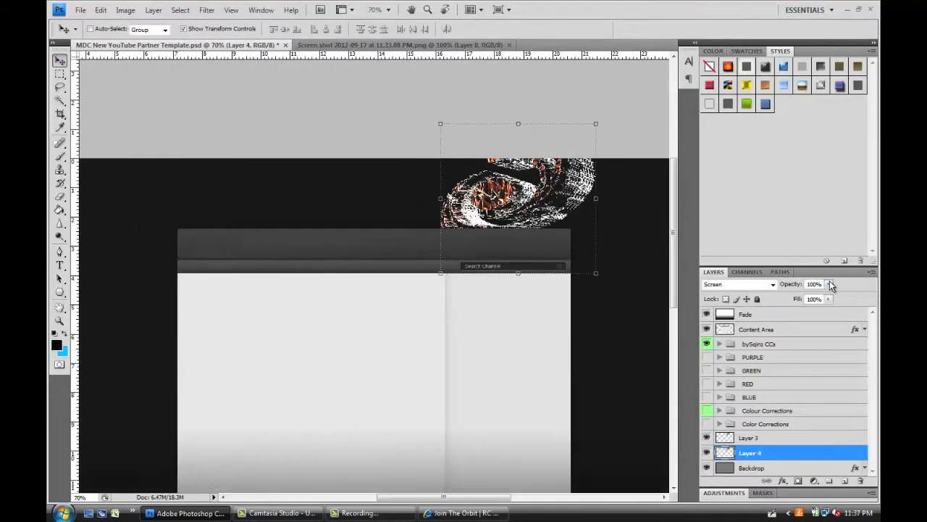
drag(831, 284, 797, 300)
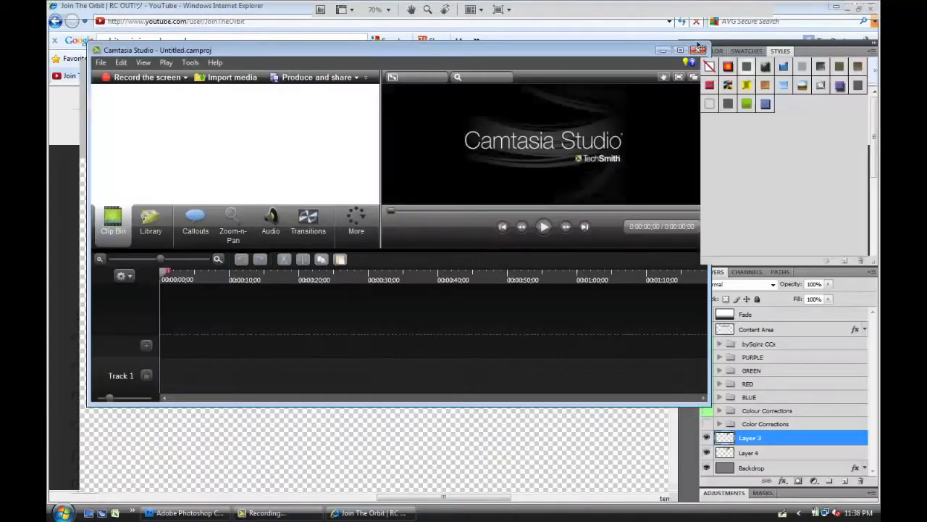
click(81, 9)
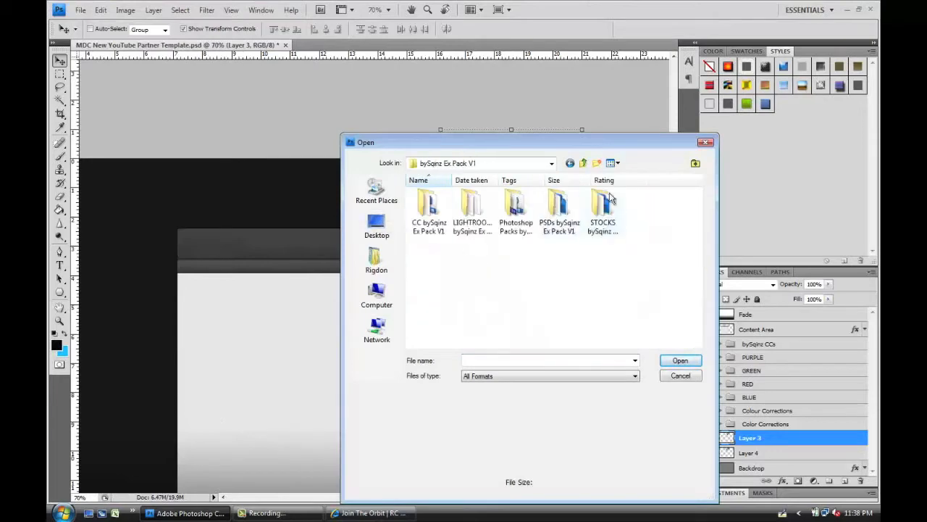
Open bySqinz Space.psd from STOCKS and copy the Space 4 layer into the template
click(680, 360)
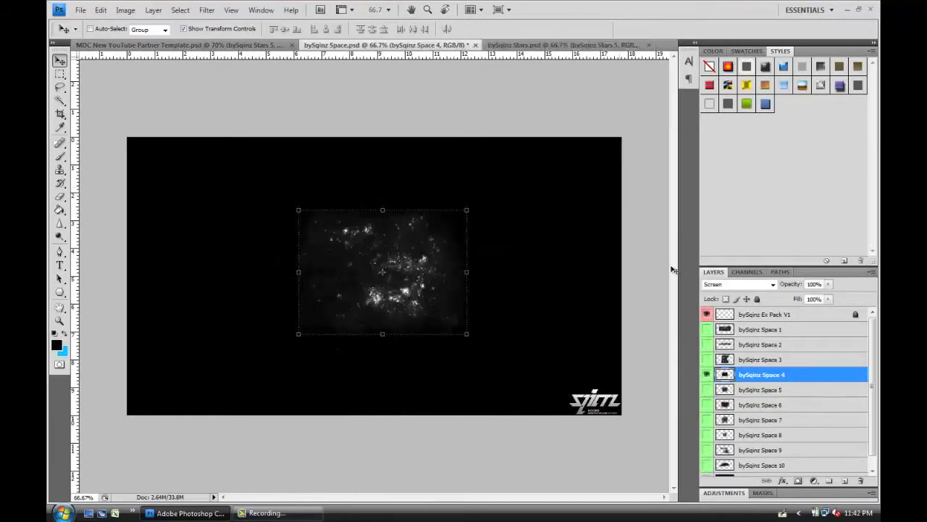
click(181, 44)
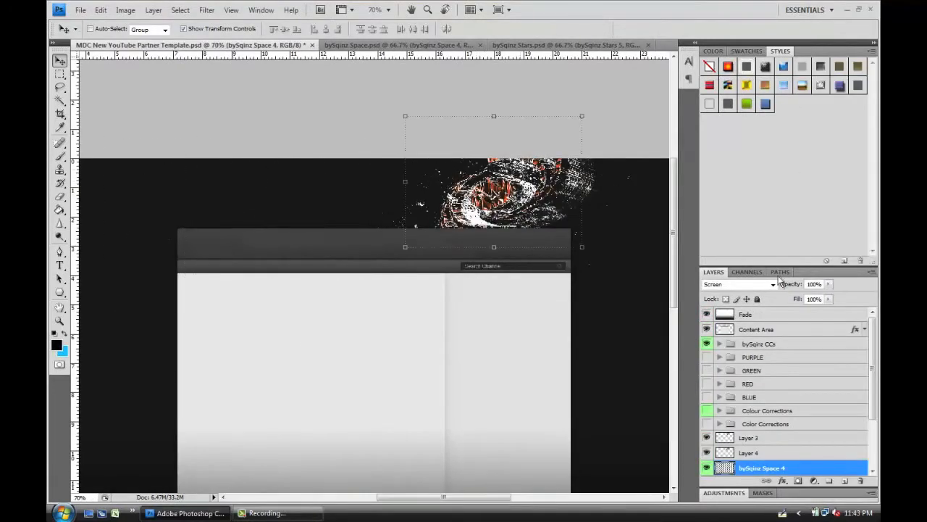
Preview glass overlay variants in bySqinz Glass.psd and bring the chosen ones into the template
click(557, 45)
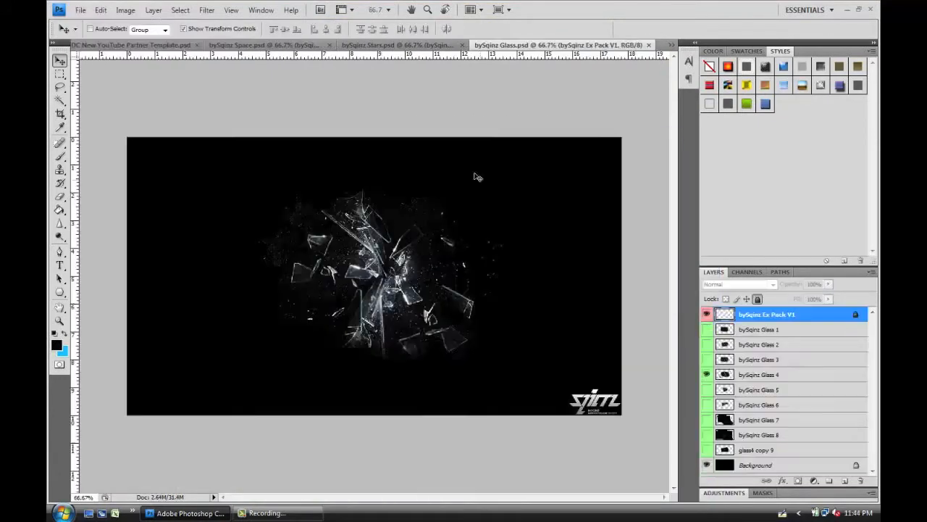
click(706, 329)
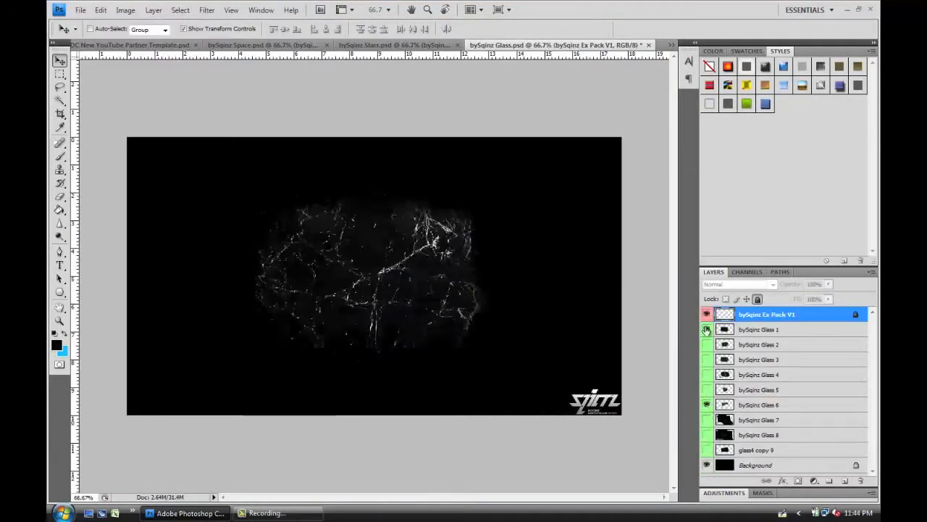
click(130, 45)
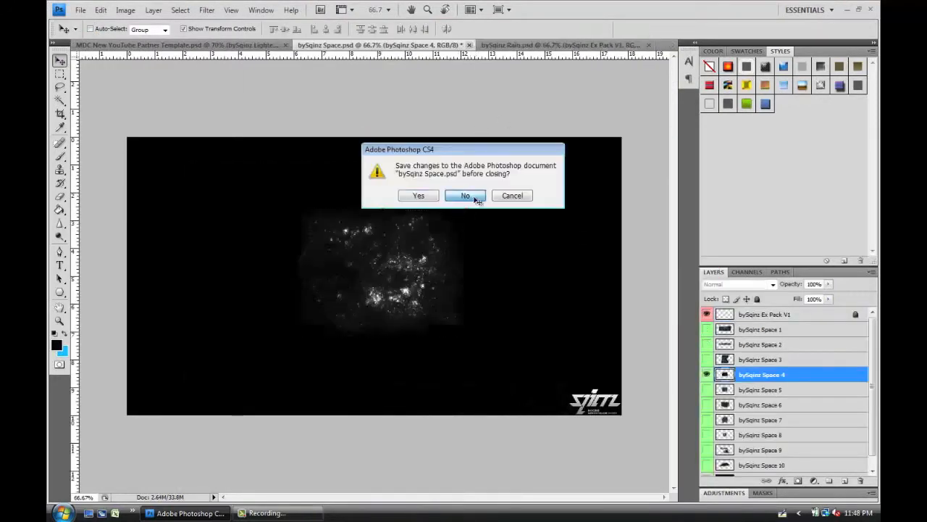
Close bySqinz Space.psd without saving and open a PSD from the pack's PSDs folder
click(465, 196)
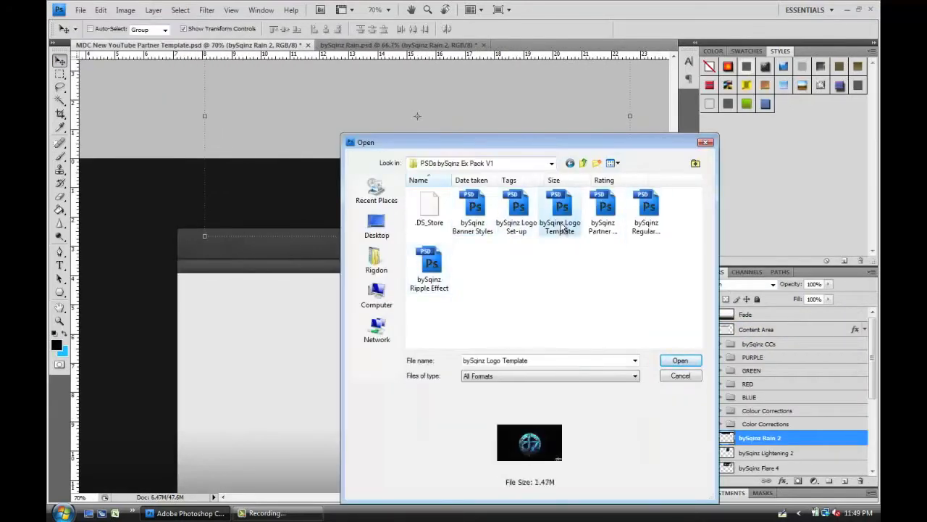
click(679, 360)
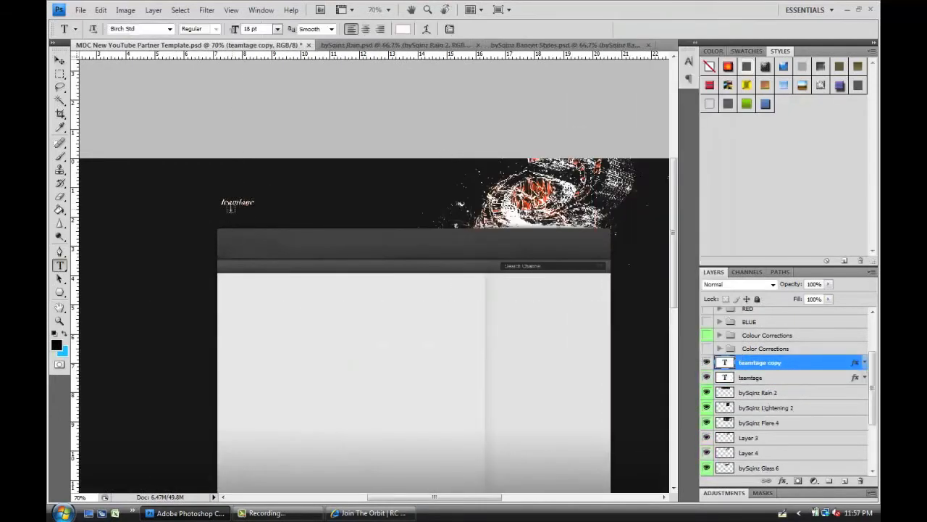
Duplicate the label text layer and edit the copy to read 'yeouche'
right_click(759, 362)
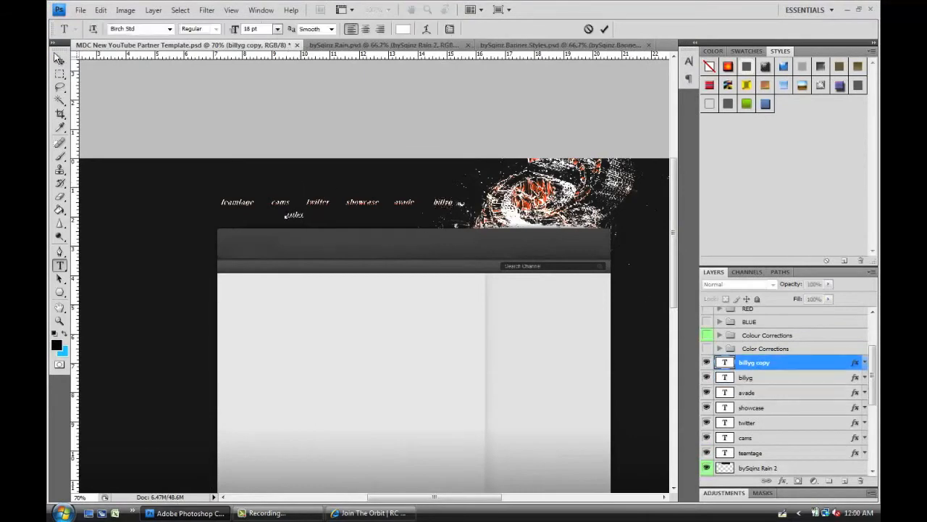
click(371, 513)
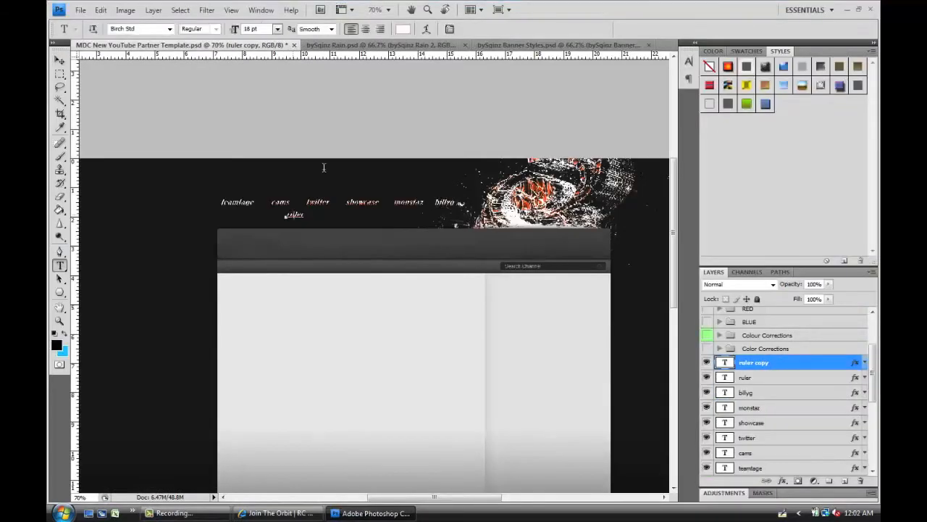
text(yeouche)
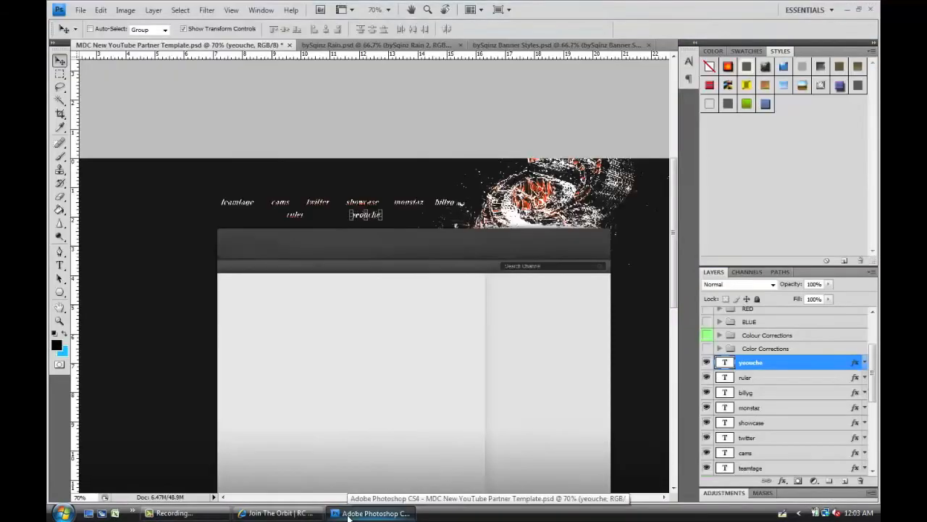
click(60, 264)
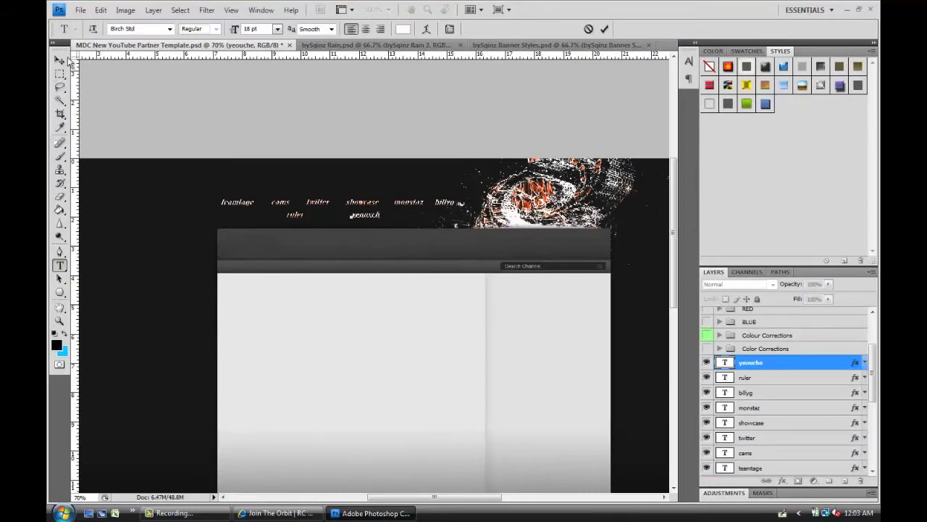